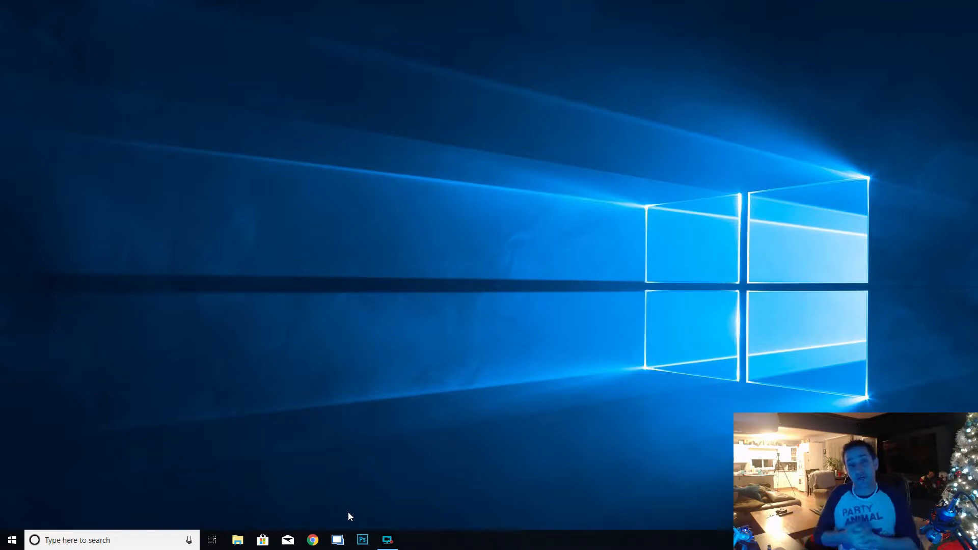
{"action": "mouse_move", "coordinate": [374, 483]}
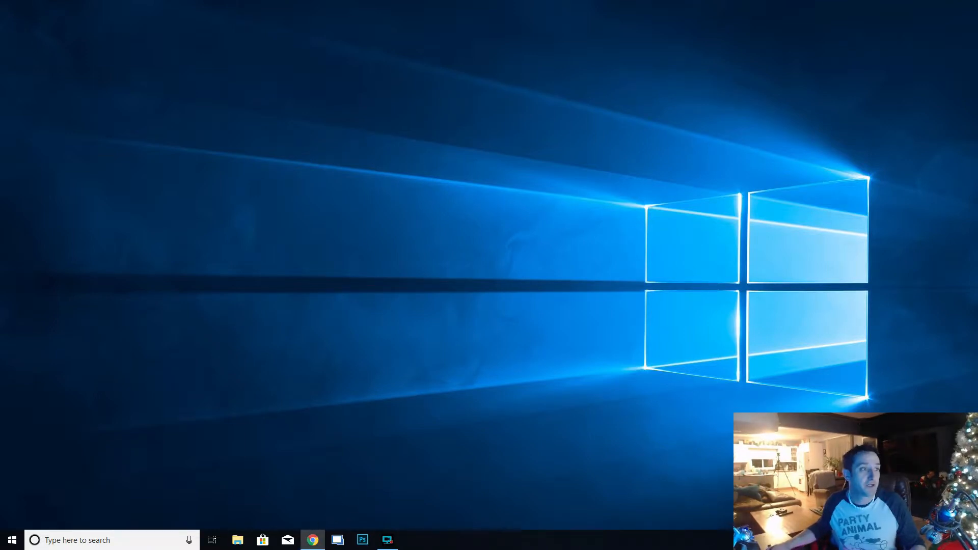
Google 'windows server 2019 insider' and open Microsoft's 'Download Windows Server Insider Preview' result
{"action": "left_click", "coordinate": [312, 540]}
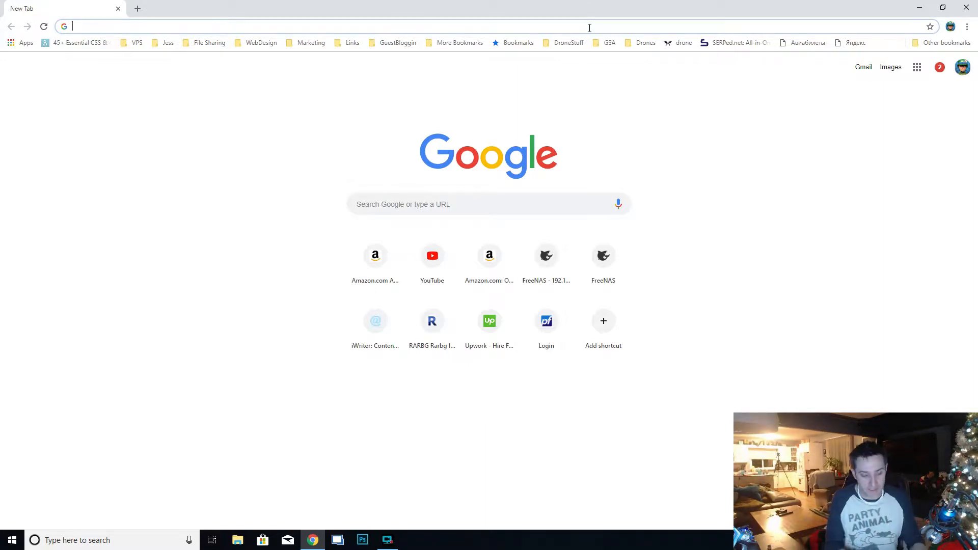
{"action": "type", "text": "windows server 2019"}
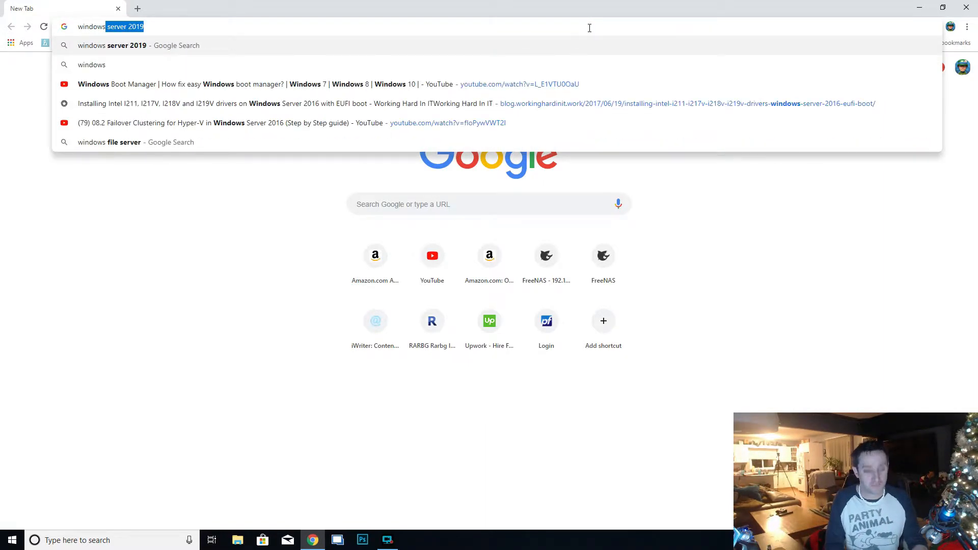
{"action": "key", "text": "Backspace"}
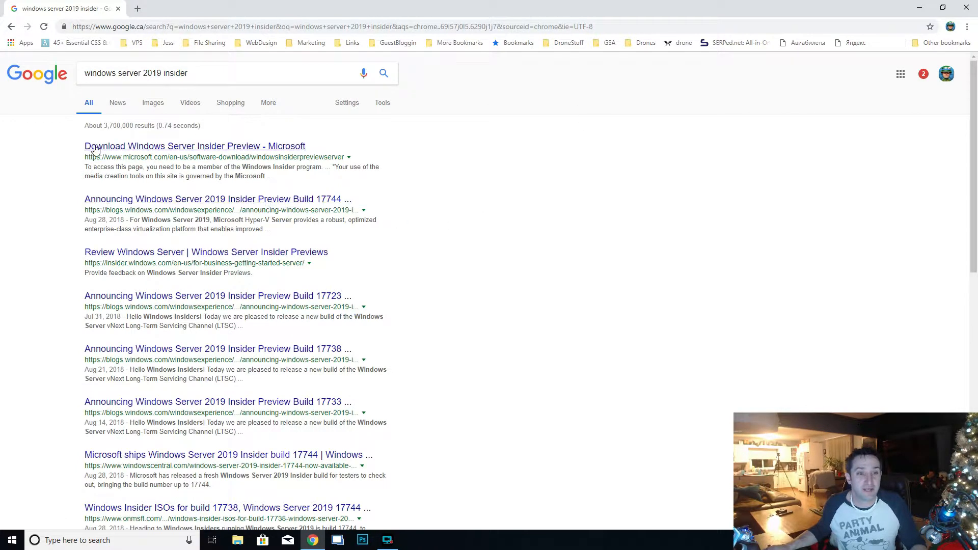
{"action": "left_click", "coordinate": [195, 146]}
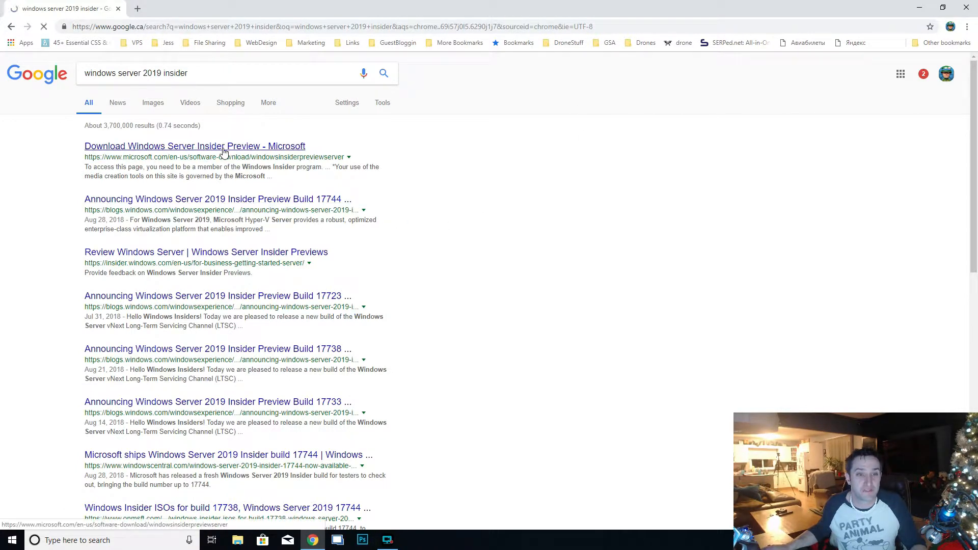
Open the Insider Preview Downloads page and start signing in with a Microsoft account
{"action": "left_click", "coordinate": [194, 146]}
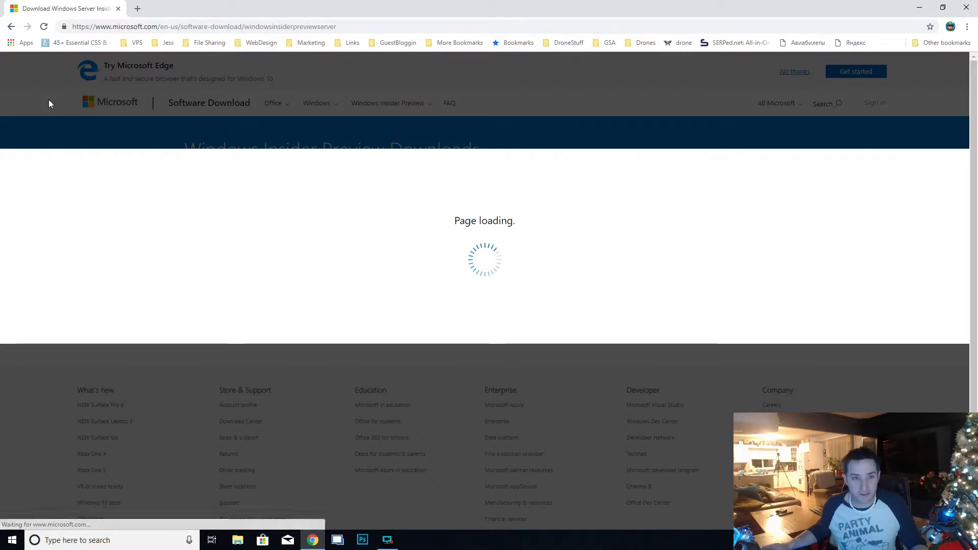
{"action": "mouse_move", "coordinate": [829, 133]}
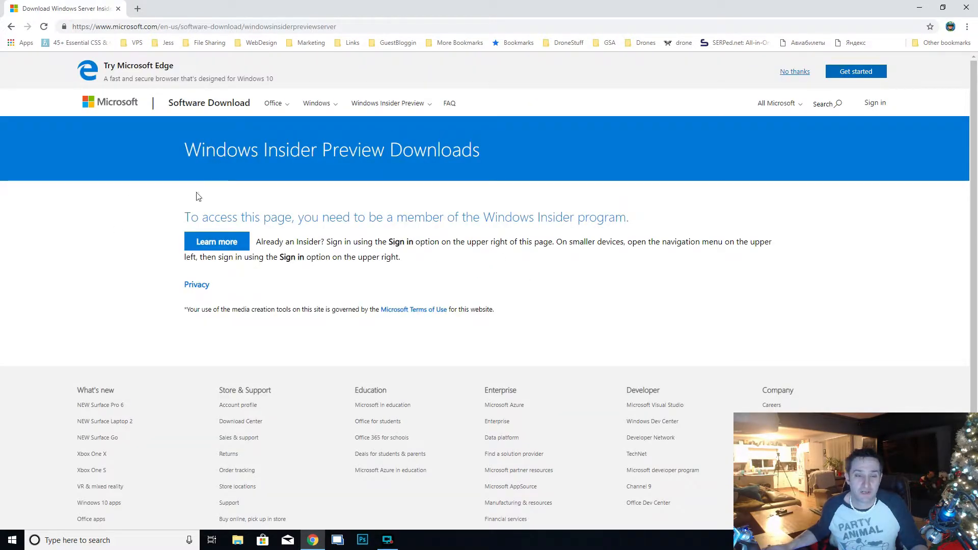
{"action": "left_click_drag", "start_coordinate": [238, 216], "coordinate": [564, 217]}
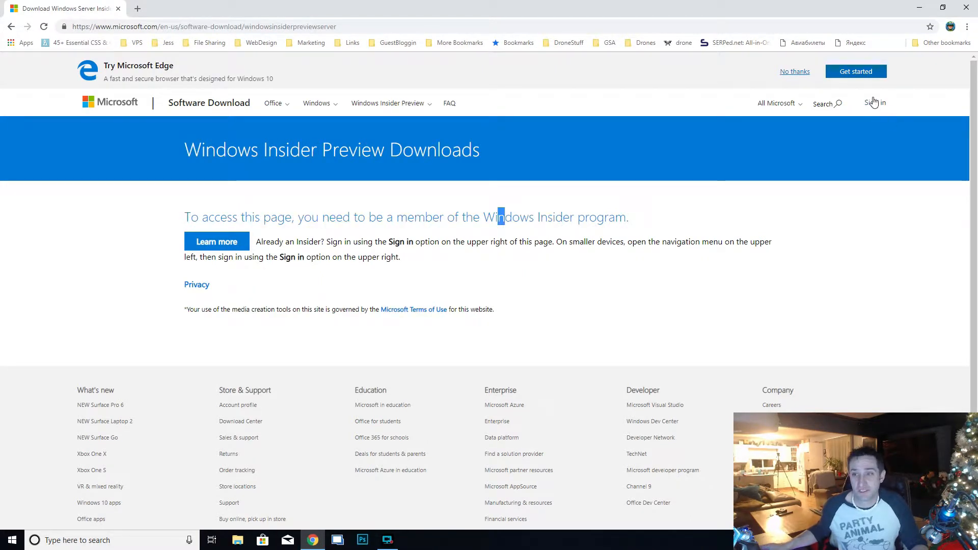
{"action": "left_click", "coordinate": [875, 102]}
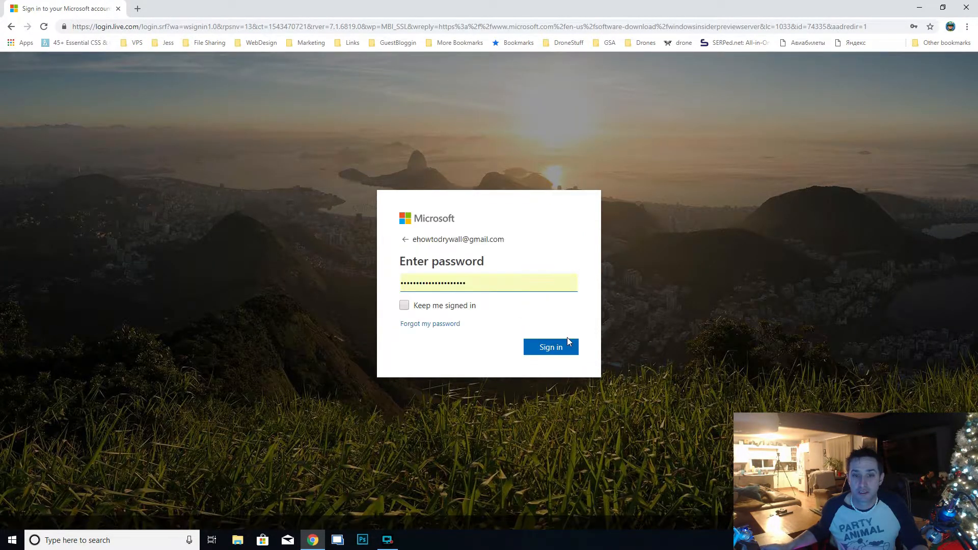
Submit the Microsoft account sign-in and scroll down to the Windows Server vNext preview builds
{"action": "left_click", "coordinate": [550, 347]}
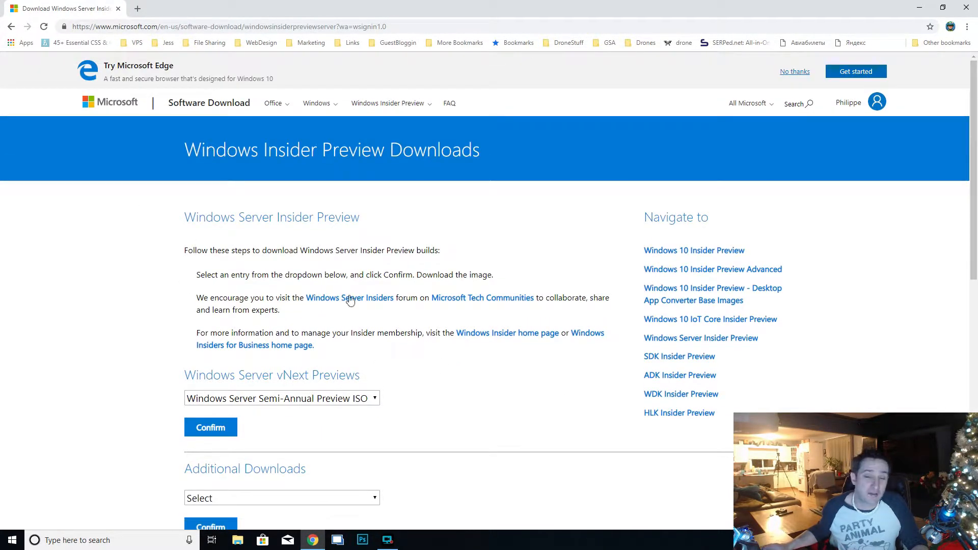
{"action": "mouse_move", "coordinate": [392, 251]}
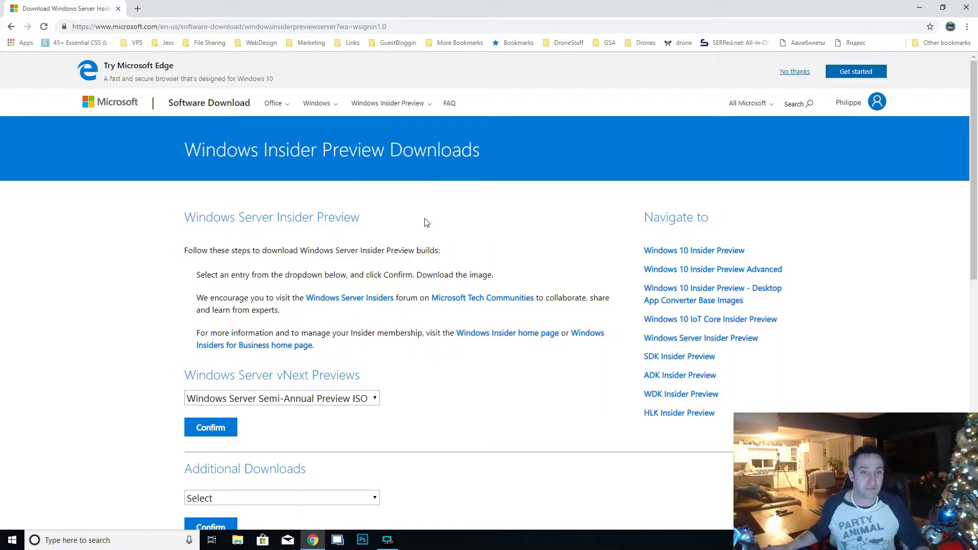
{"action": "scroll", "scroll_direction": "down", "scroll_amount": 3}
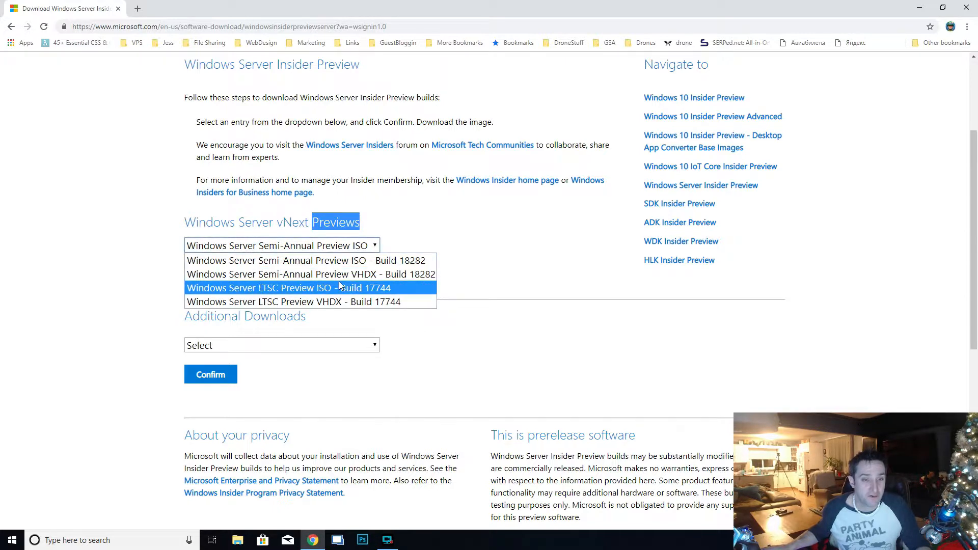
{"action": "mouse_move", "coordinate": [284, 294]}
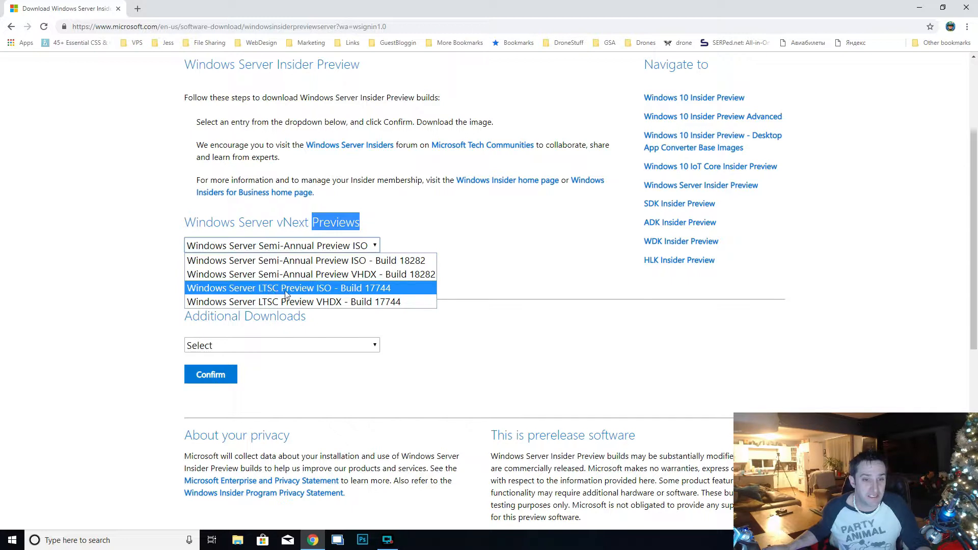
{"action": "mouse_move", "coordinate": [361, 261]}
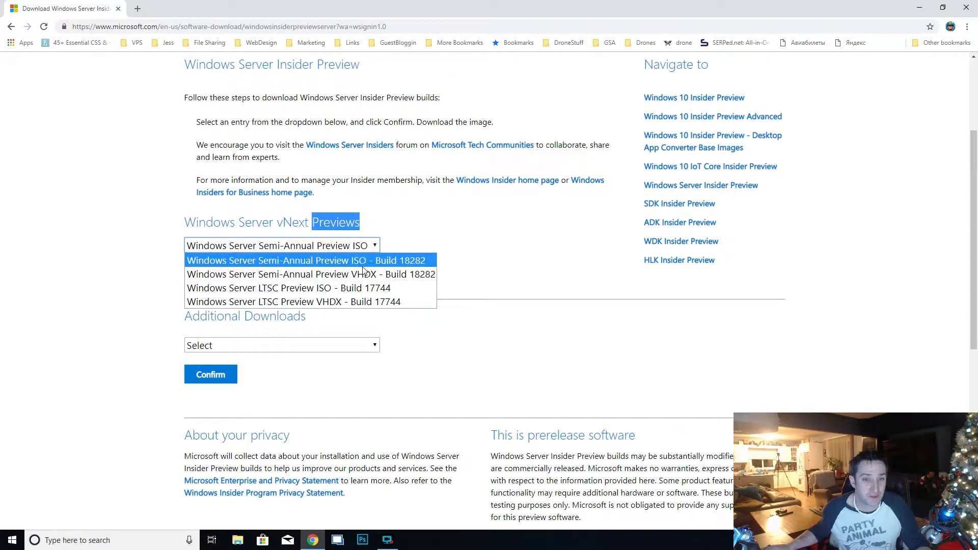
{"action": "mouse_move", "coordinate": [288, 287]}
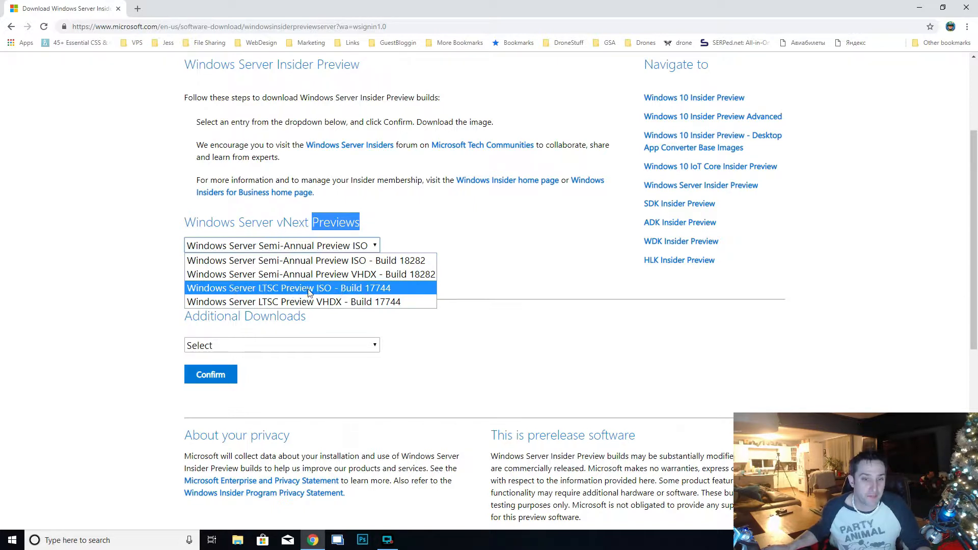
{"action": "mouse_move", "coordinate": [372, 292]}
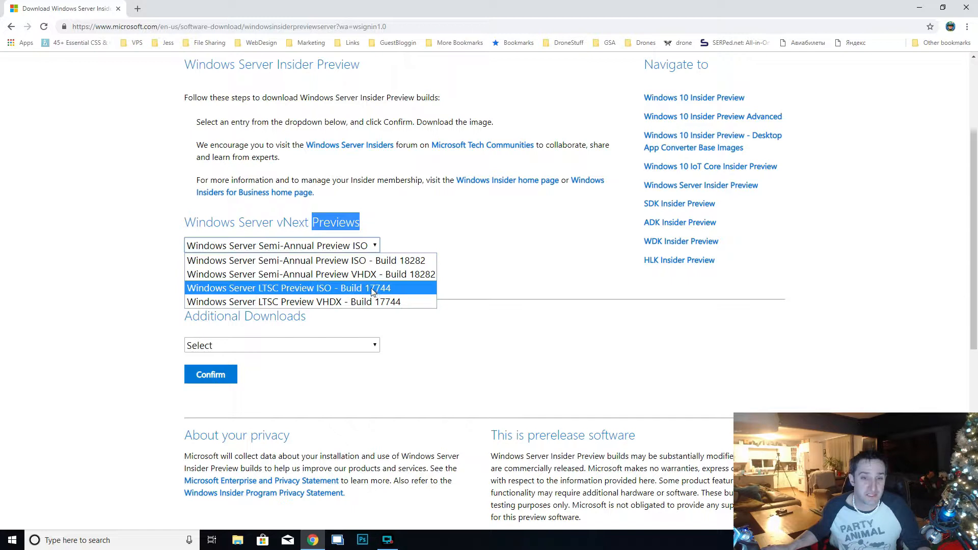
Choose 'Windows Server LTSC Preview ISO - Build 17744' in English and download it
{"action": "left_click", "coordinate": [285, 287]}
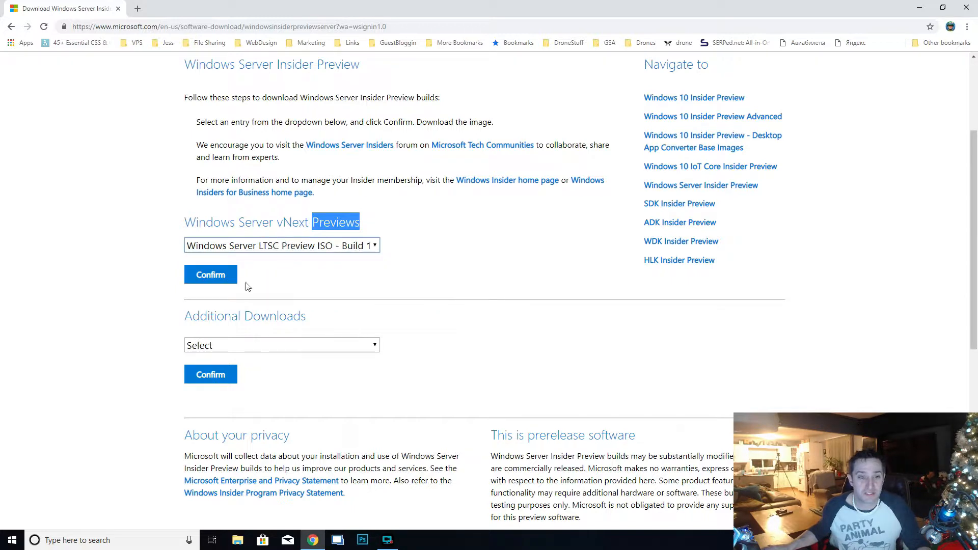
{"action": "scroll", "scroll_direction": "down", "scroll_amount": 3}
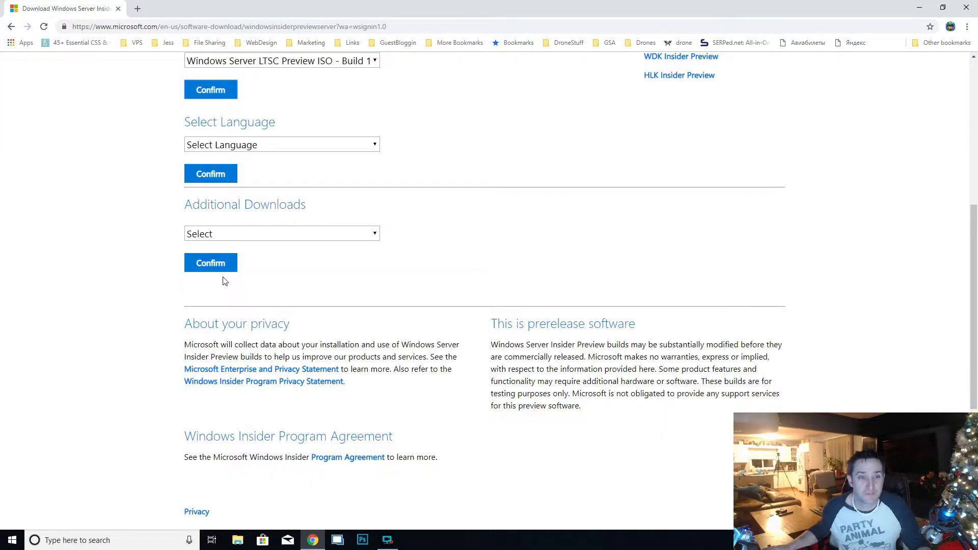
{"action": "left_click", "coordinate": [282, 144]}
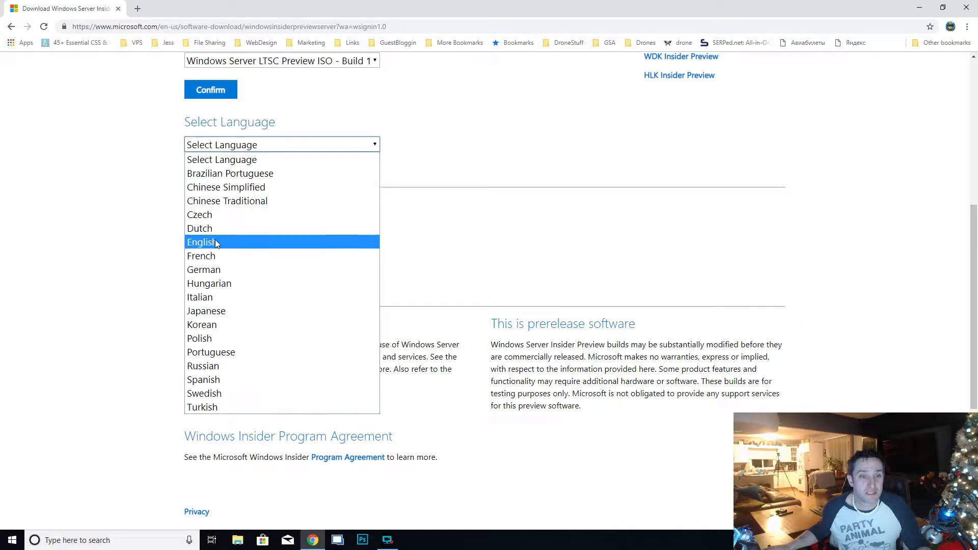
{"action": "left_click", "coordinate": [202, 242]}
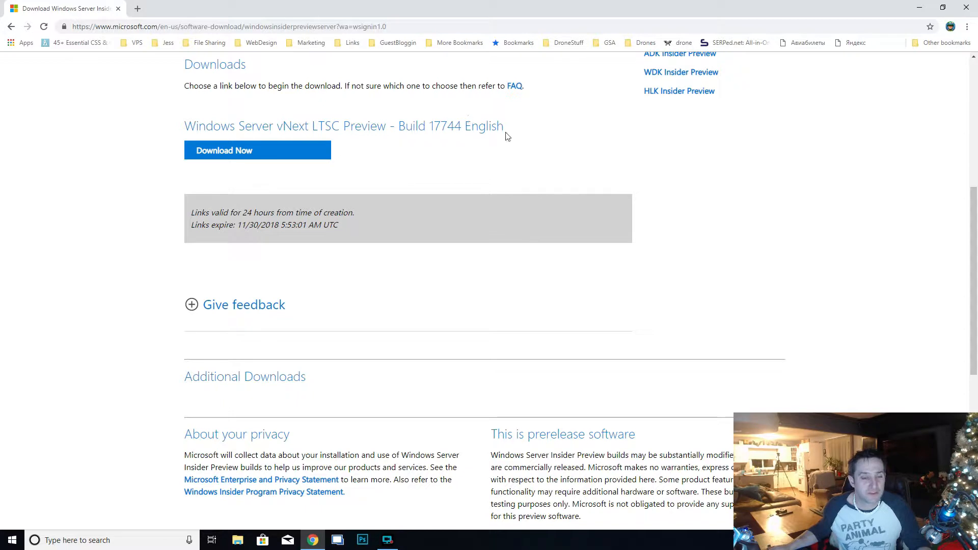
{"action": "mouse_move", "coordinate": [380, 209]}
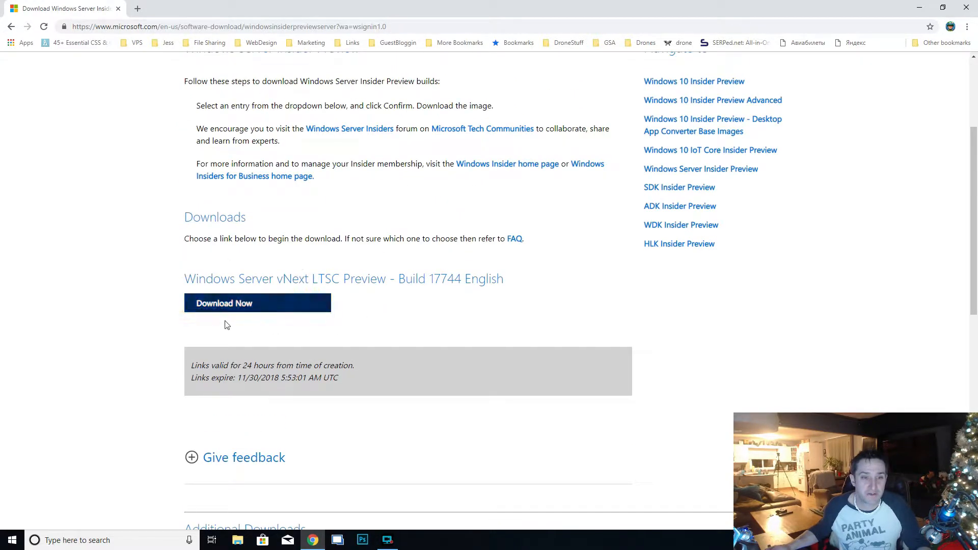
{"action": "left_click", "coordinate": [256, 302]}
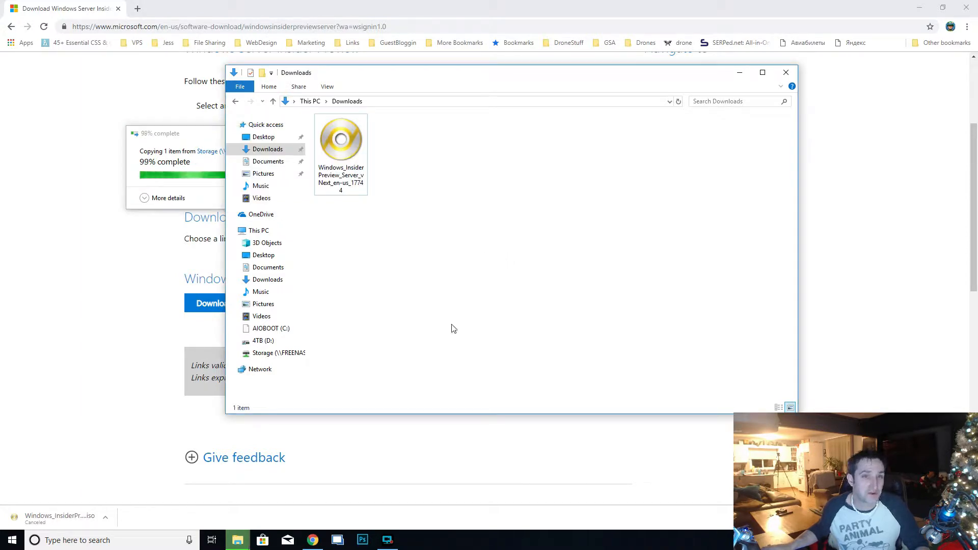
Check the 4.21 GB build 17744 ISO in Downloads, then close File Explorer
{"action": "left_click", "coordinate": [341, 137]}
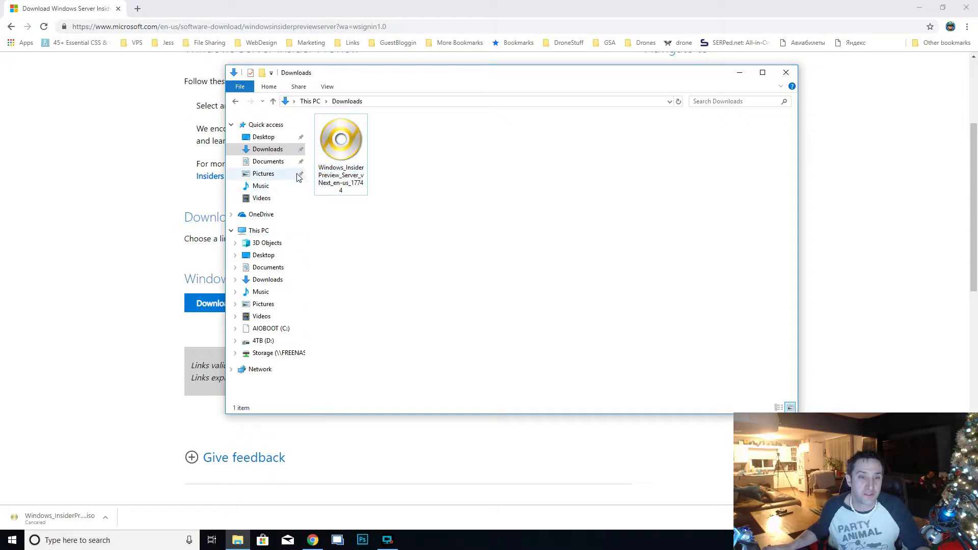
{"action": "left_click", "coordinate": [340, 139]}
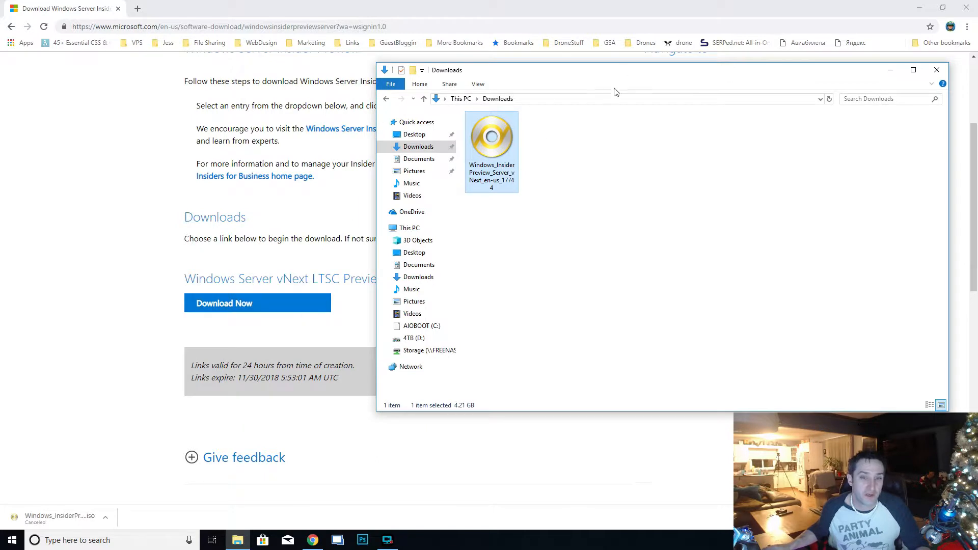
{"action": "left_click_drag", "start_coordinate": [616, 70], "coordinate": [470, 54]}
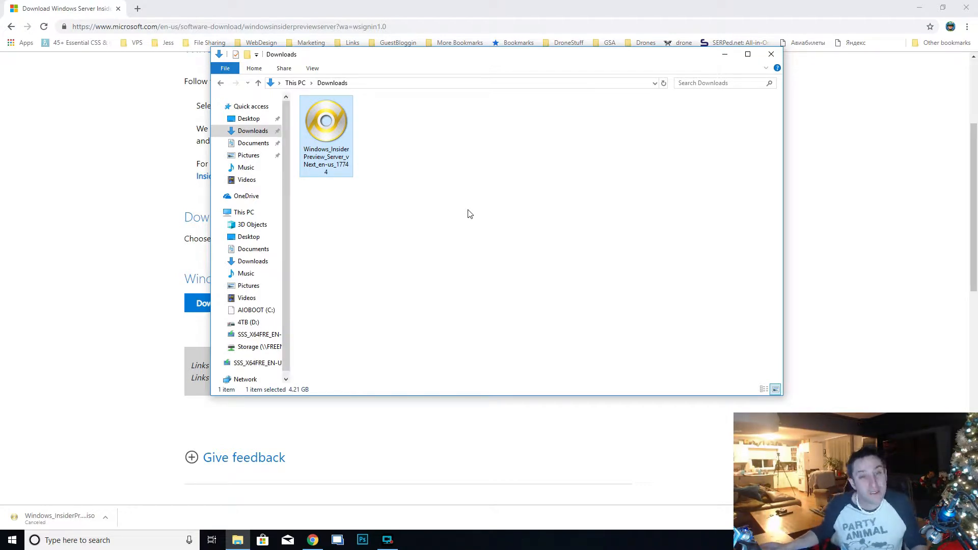
{"action": "mouse_move", "coordinate": [508, 224]}
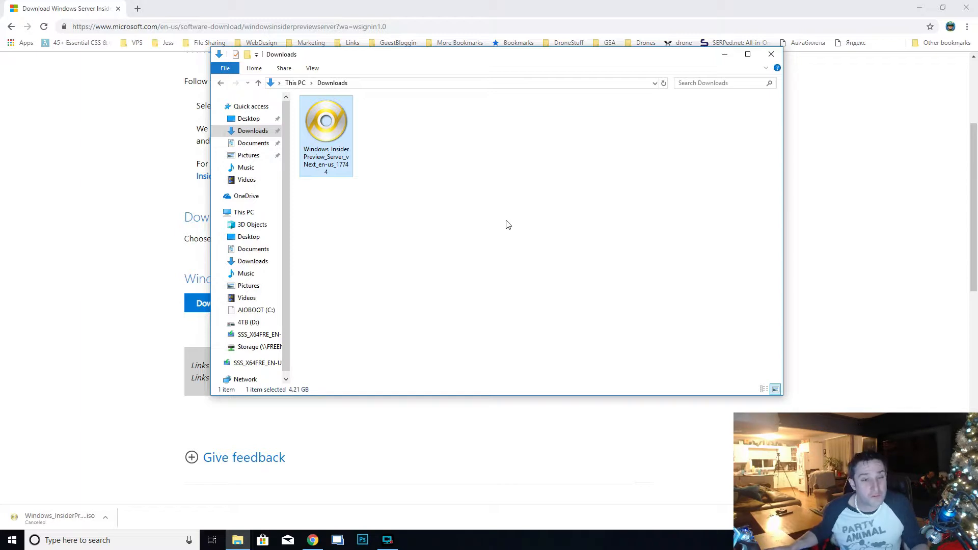
{"action": "mouse_move", "coordinate": [158, 5]}
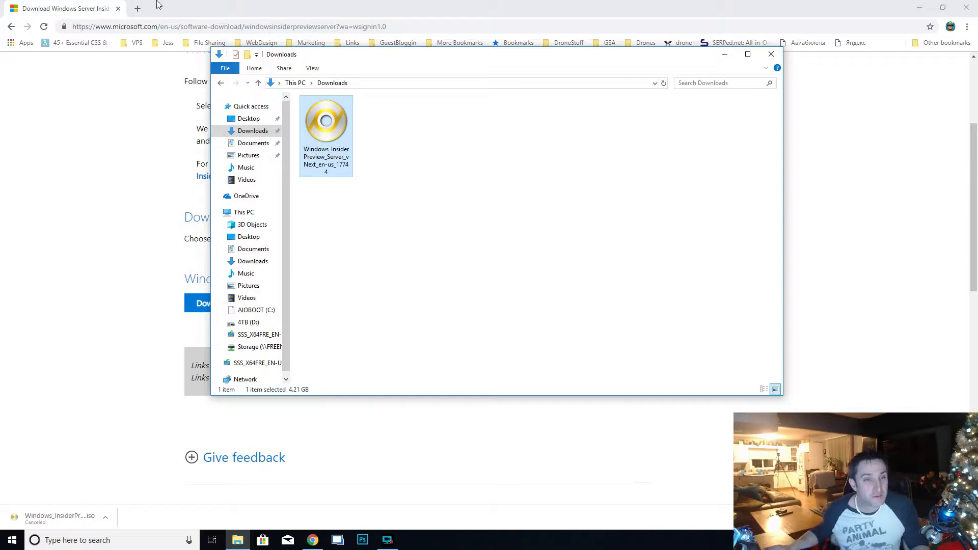
{"action": "left_click", "coordinate": [770, 55]}
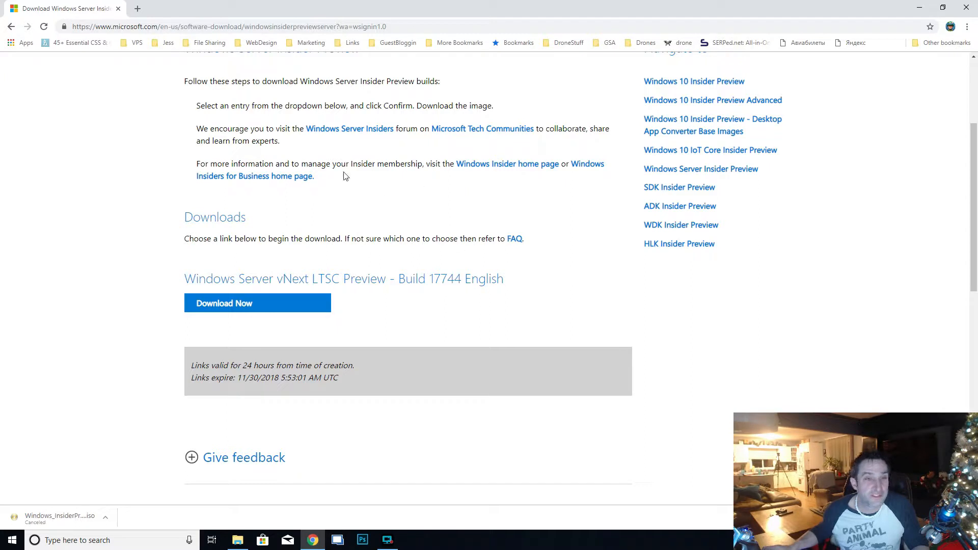
{"action": "mouse_move", "coordinate": [144, 20]}
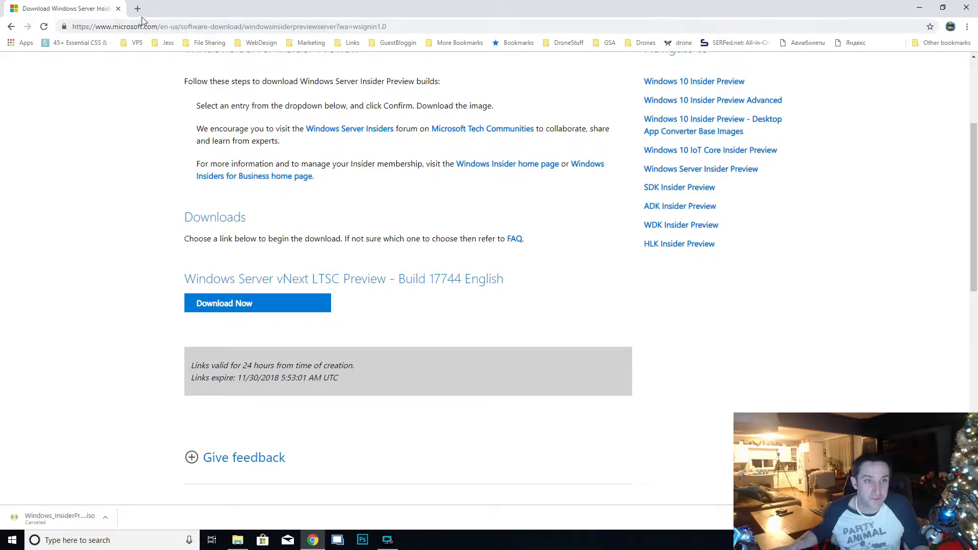
Search for 'rufus', download Rufus 3.3 from rufus.ie and launch rufus-3.3.exe
{"action": "type", "text": "rufus&oq=rufus&aqs=chrome.69i57j46l3j0l2.1131j1j4&sourceid=chrome&ie=UTF-8"}
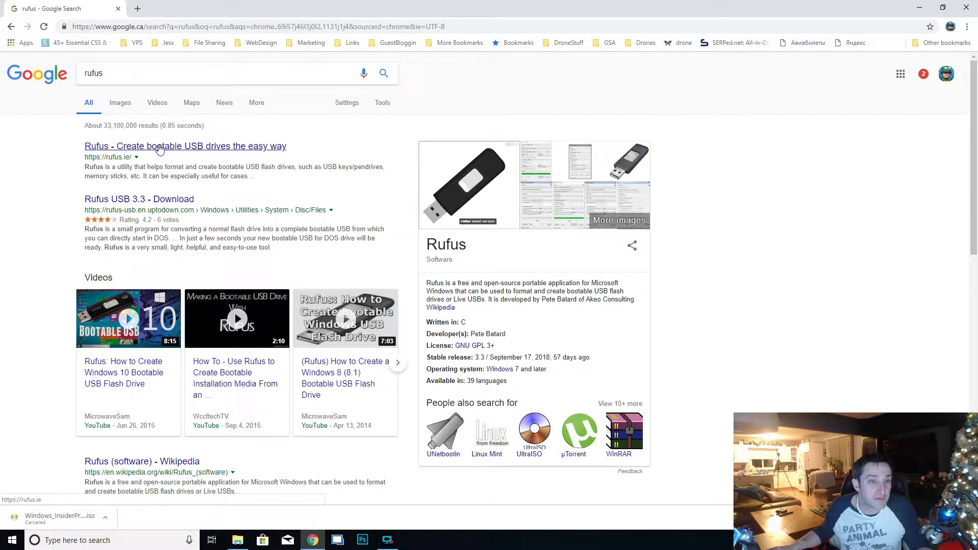
{"action": "left_click", "coordinate": [185, 146]}
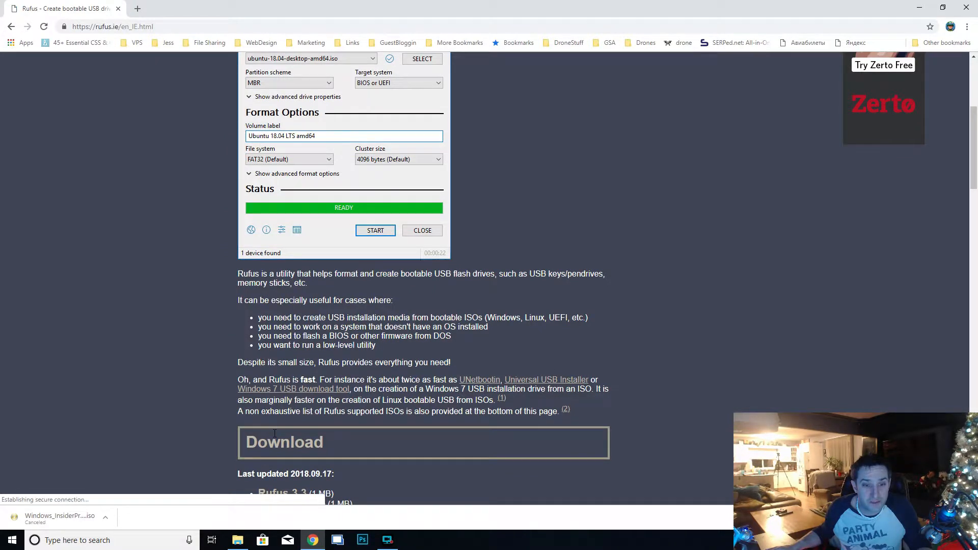
{"action": "scroll", "scroll_direction": "down", "scroll_amount": 3}
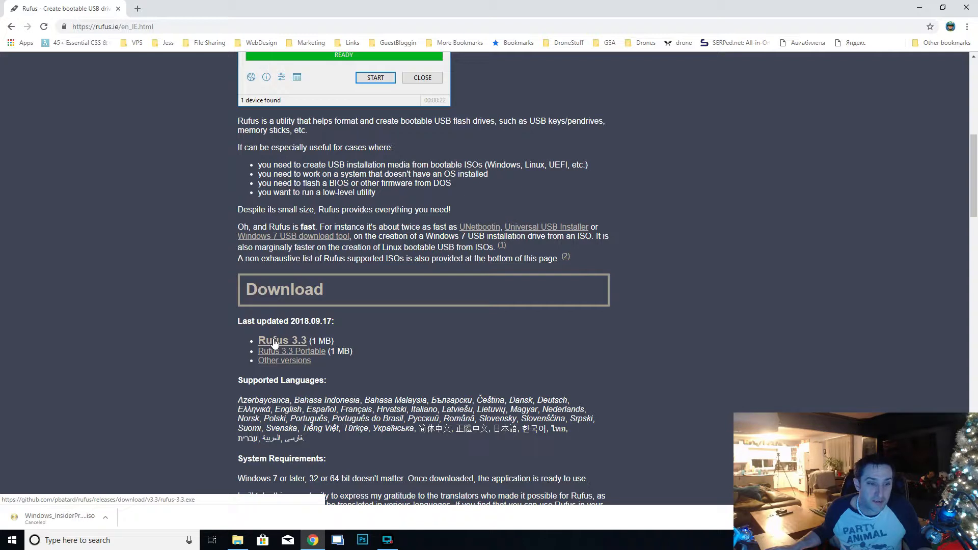
{"action": "left_click", "coordinate": [282, 340]}
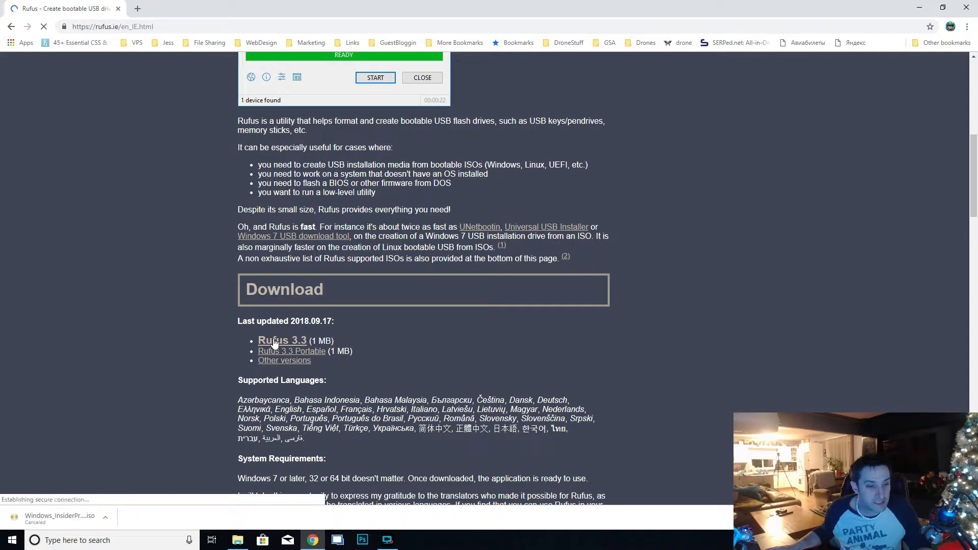
{"action": "left_click", "coordinate": [282, 341]}
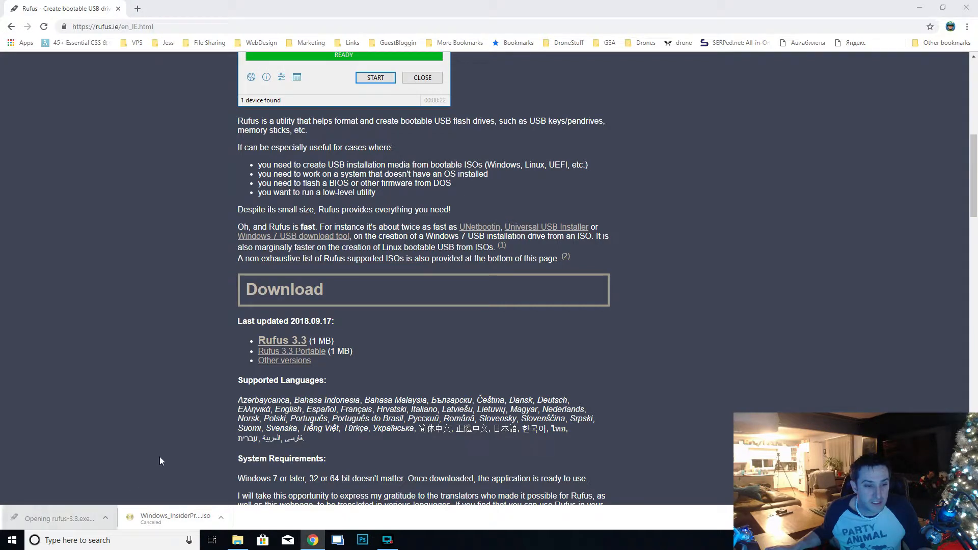
{"action": "mouse_move", "coordinate": [138, 372]}
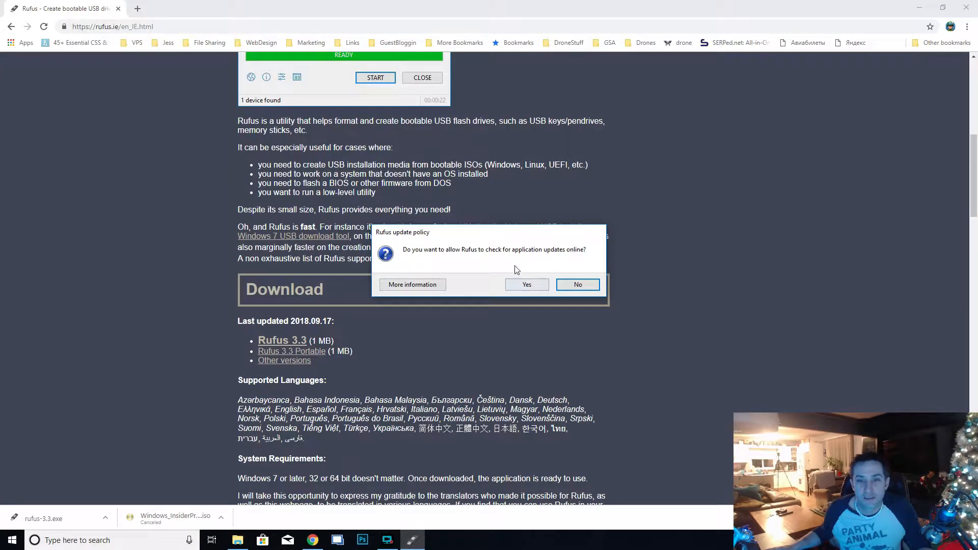
Answer the update-check prompt and load the Windows_InsiderPreview_Server 17744 ISO from Downloads
{"action": "left_click", "coordinate": [577, 284]}
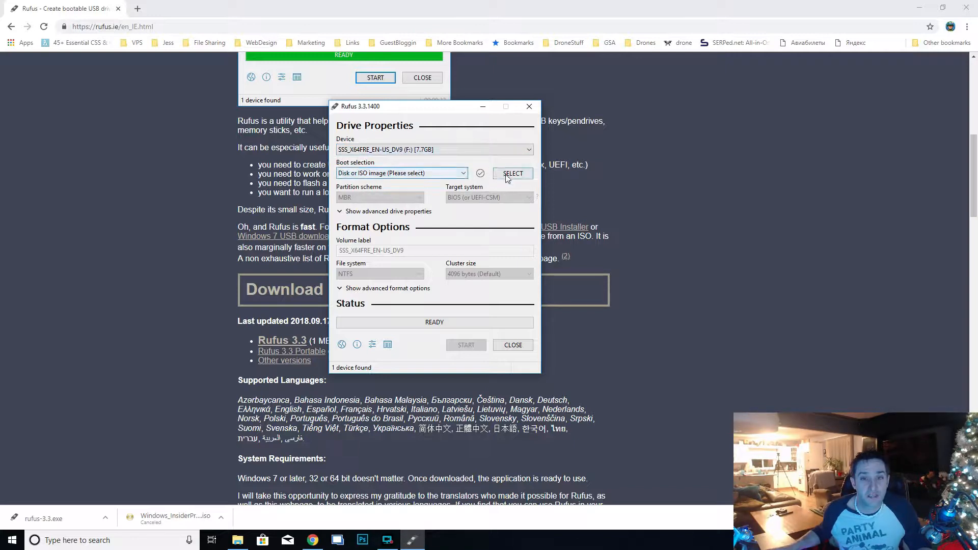
{"action": "left_click", "coordinate": [512, 172]}
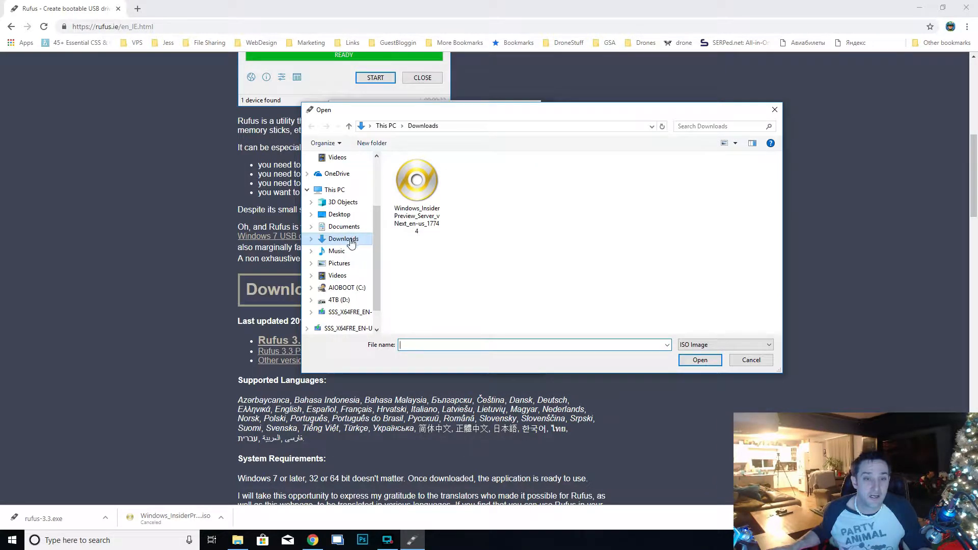
{"action": "left_click", "coordinate": [417, 180]}
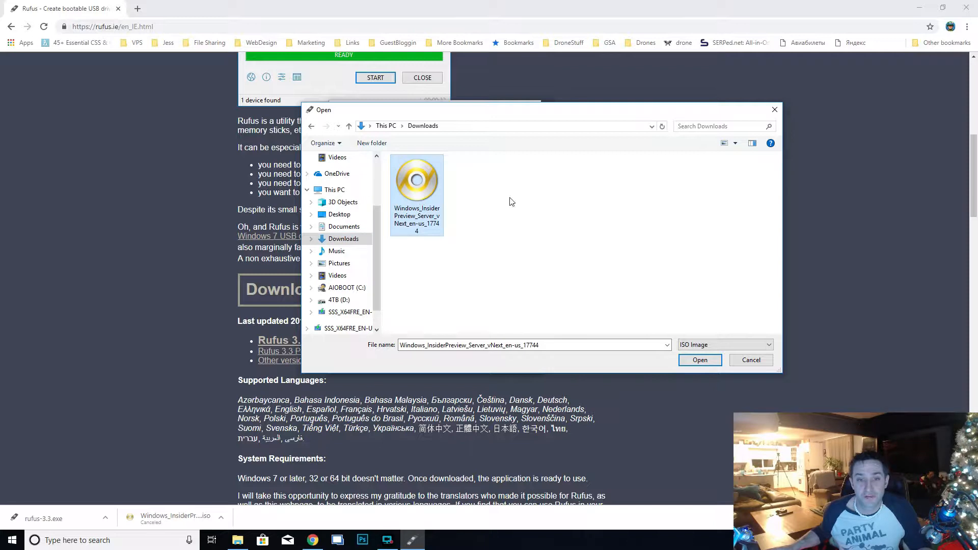
{"action": "left_click", "coordinate": [698, 360]}
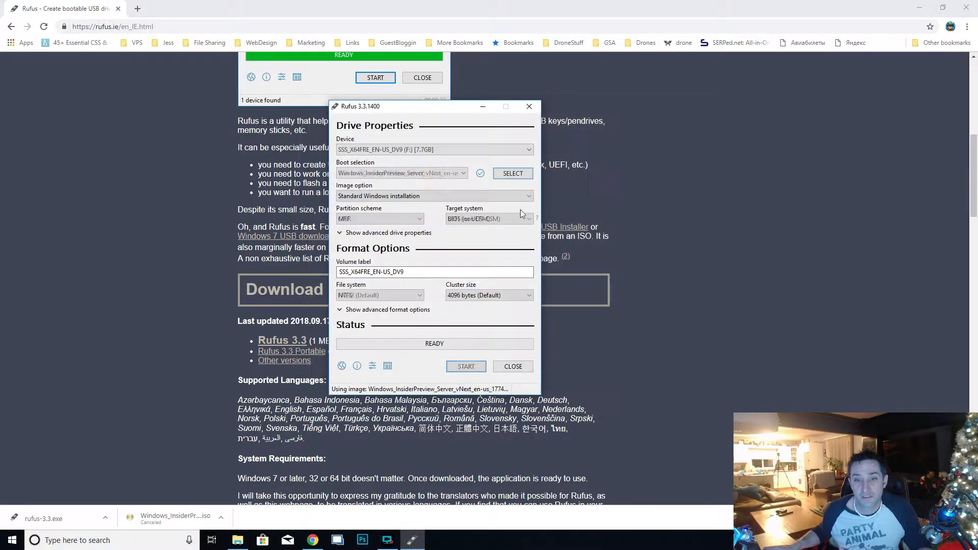
Choose Standard Windows installation, MBR partitioning and a BIOS (or UEFI-CSM) target system
{"action": "left_click", "coordinate": [433, 195]}
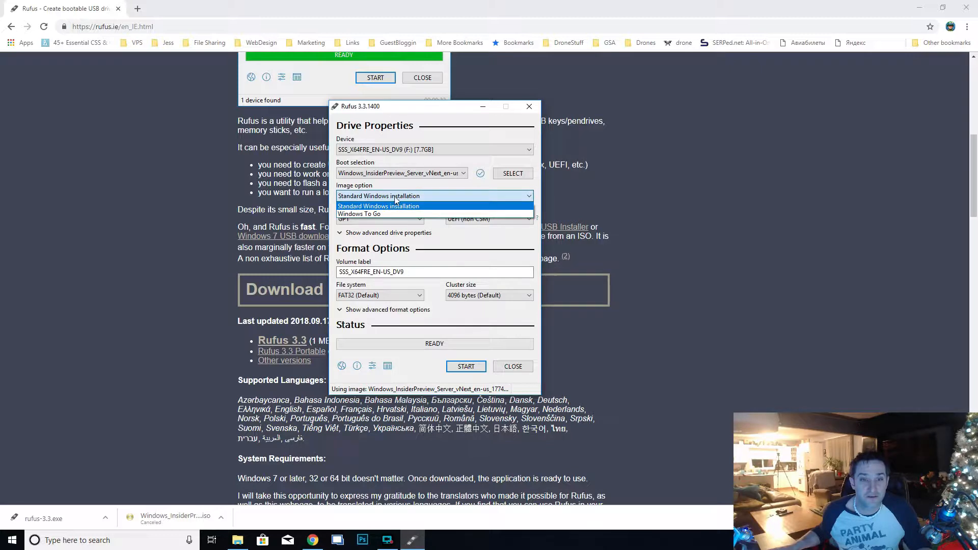
{"action": "left_click", "coordinate": [378, 206]}
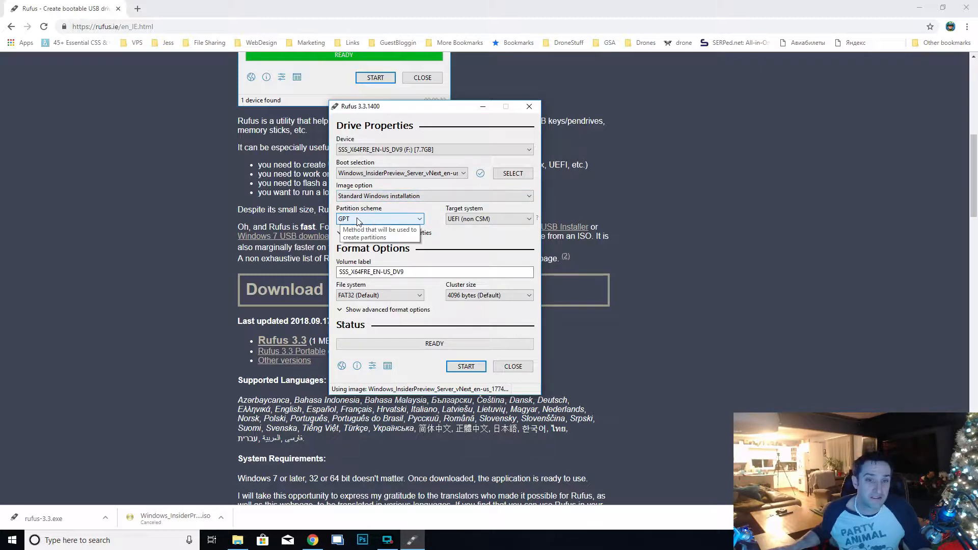
{"action": "left_click", "coordinate": [379, 218]}
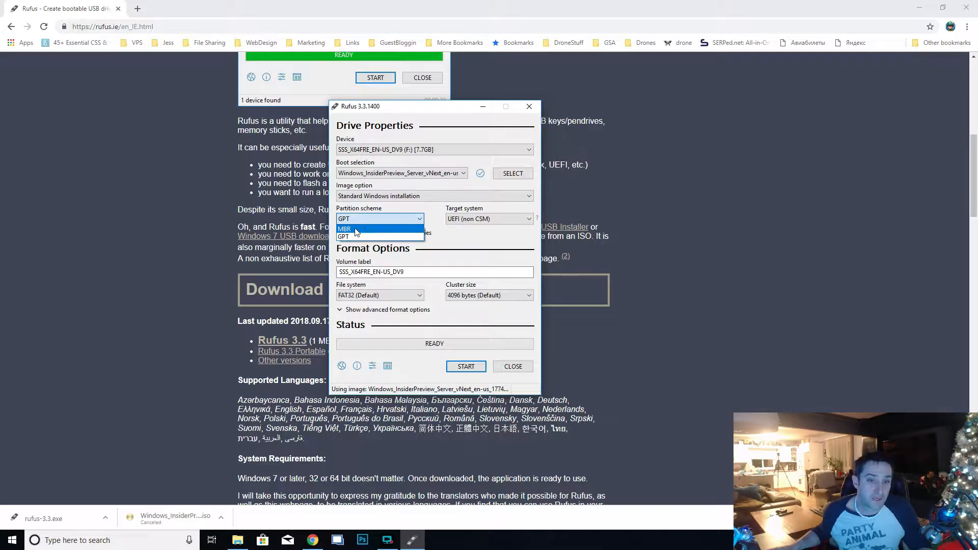
{"action": "left_click", "coordinate": [345, 228]}
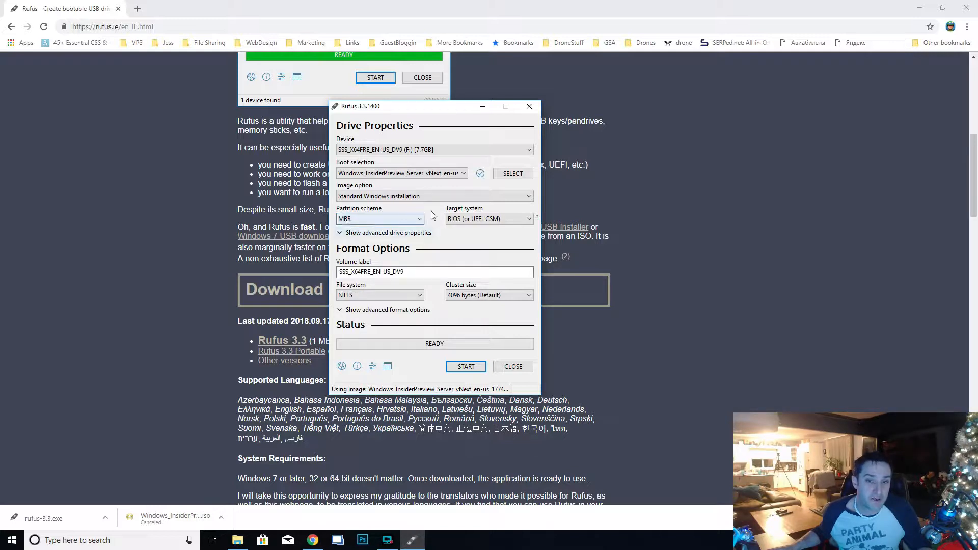
{"action": "mouse_move", "coordinate": [489, 219]}
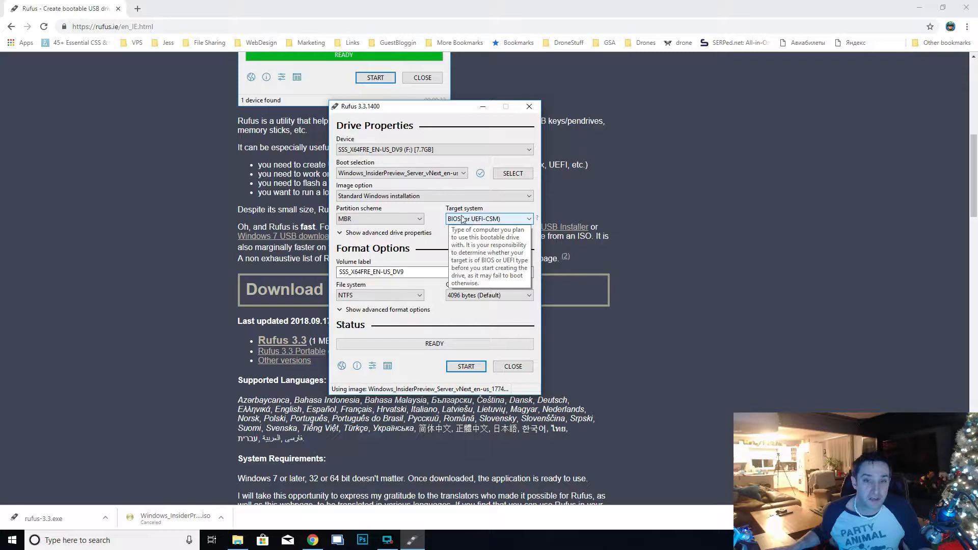
{"action": "left_click", "coordinate": [490, 218]}
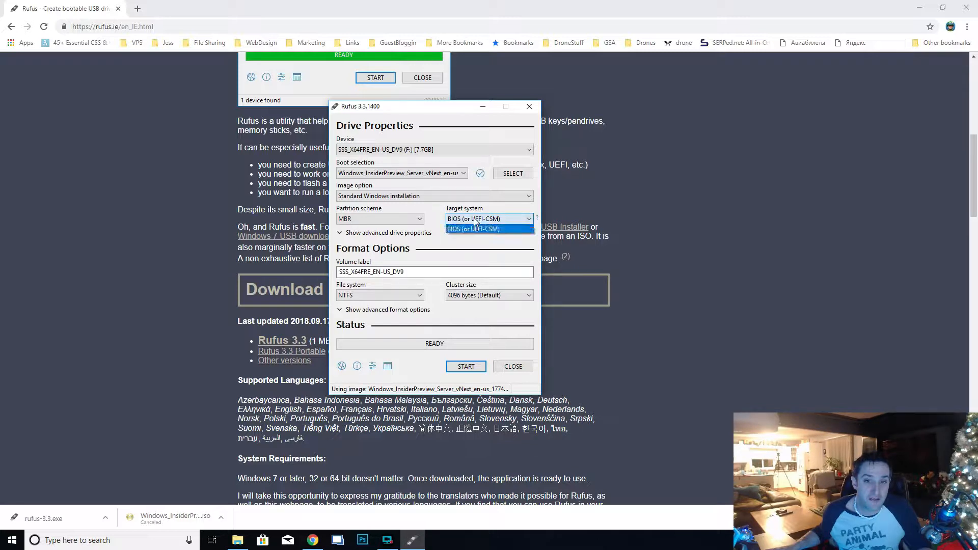
{"action": "left_click", "coordinate": [473, 229]}
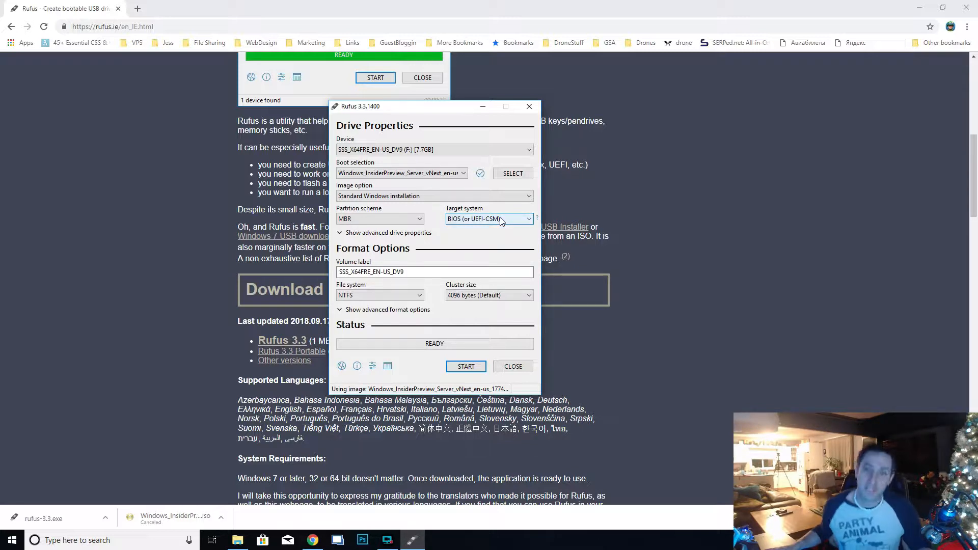
{"action": "mouse_move", "coordinate": [381, 222]}
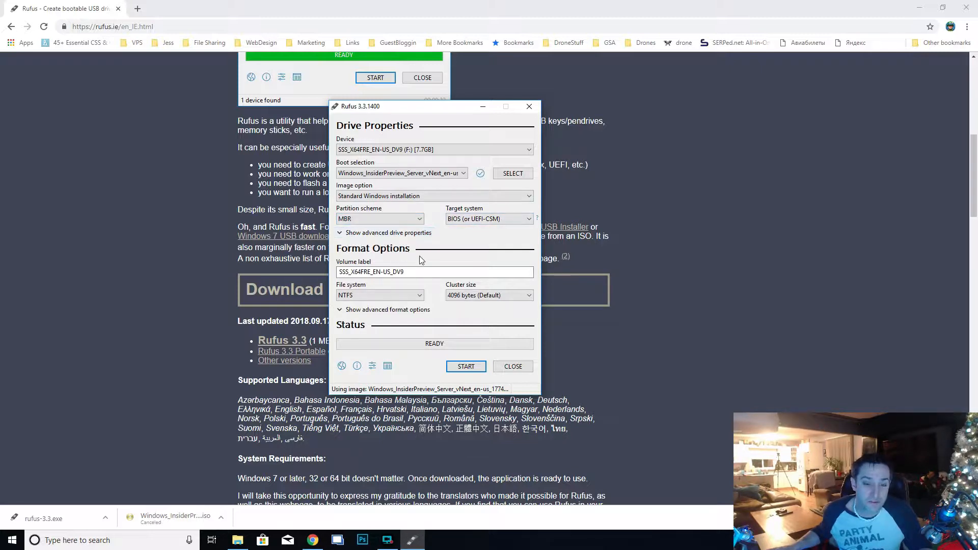
{"action": "left_click", "coordinate": [434, 271]}
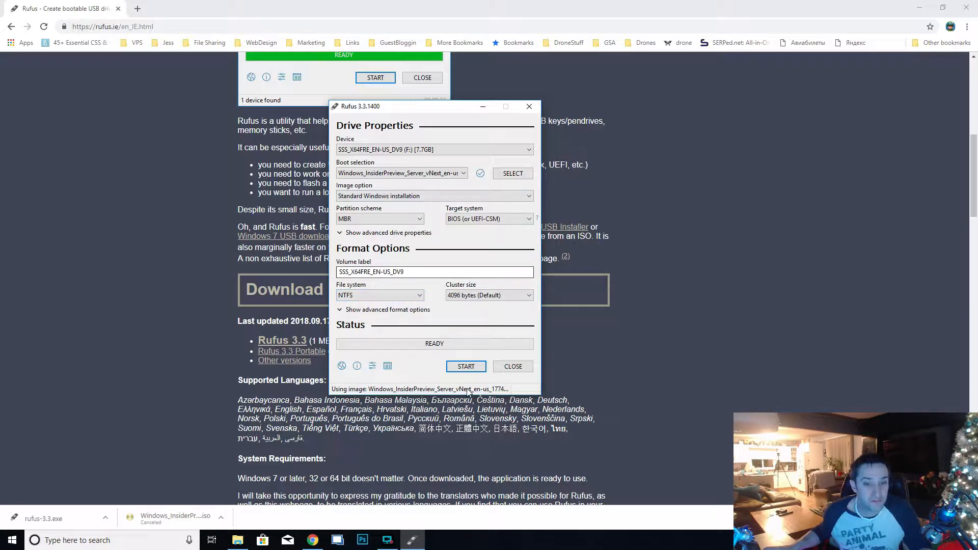
{"action": "mouse_move", "coordinate": [466, 366]}
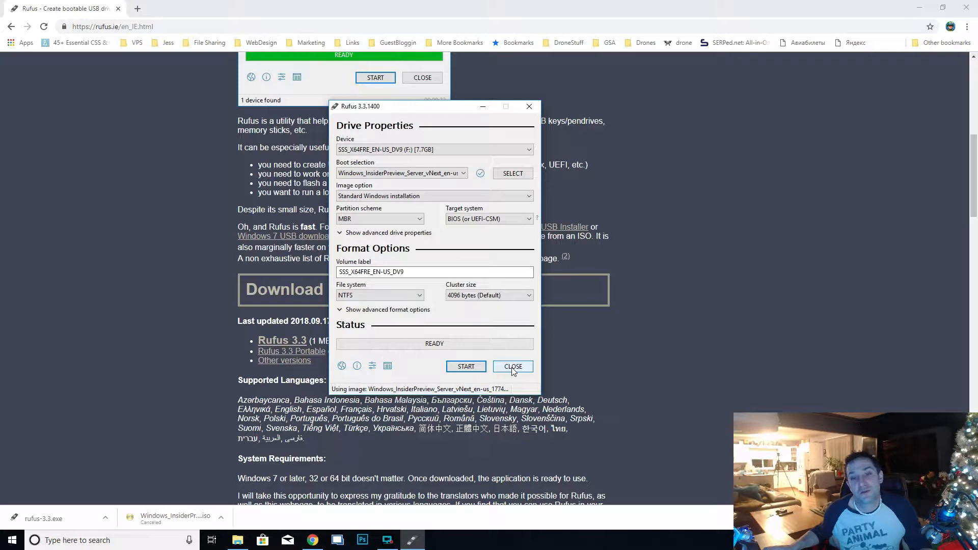
{"action": "mouse_move", "coordinate": [466, 366]}
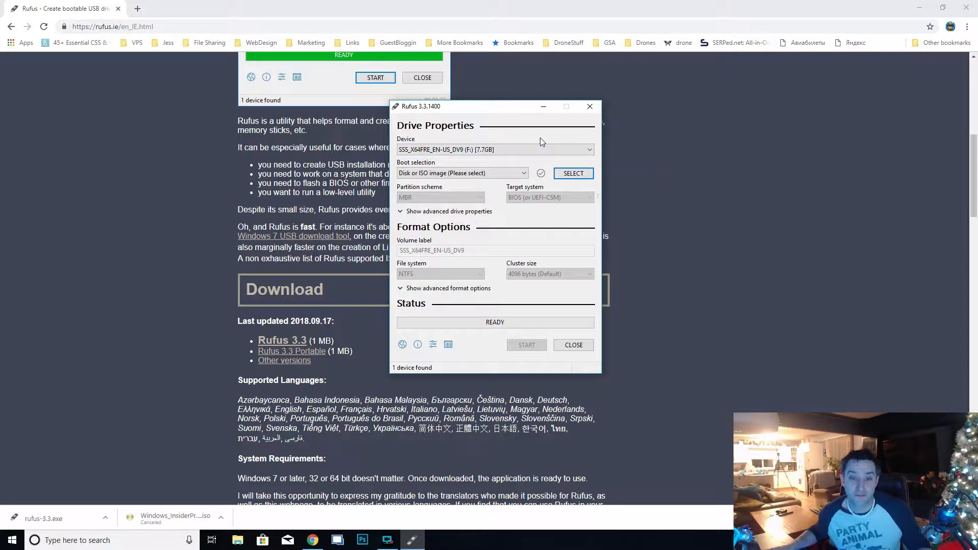
{"action": "mouse_move", "coordinate": [499, 117]}
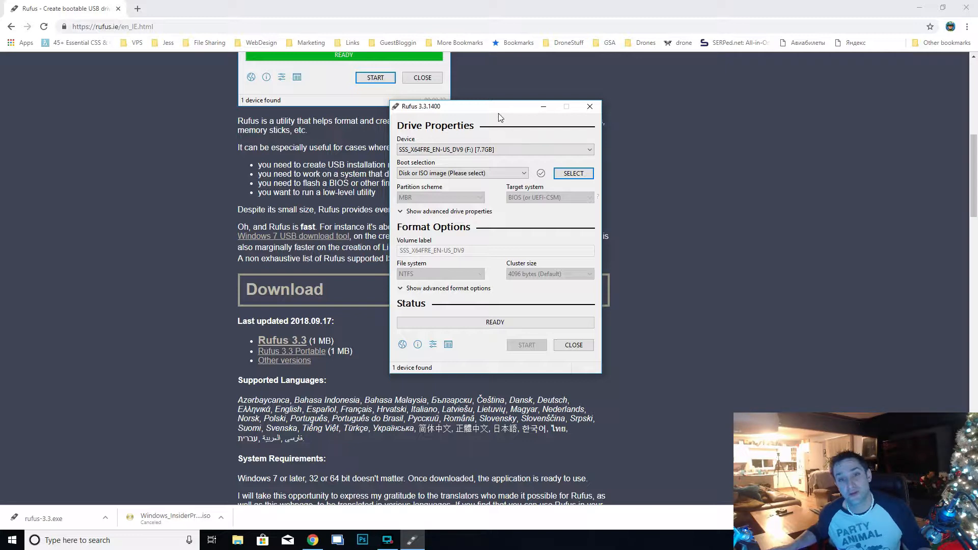
{"action": "mouse_move", "coordinate": [494, 114]}
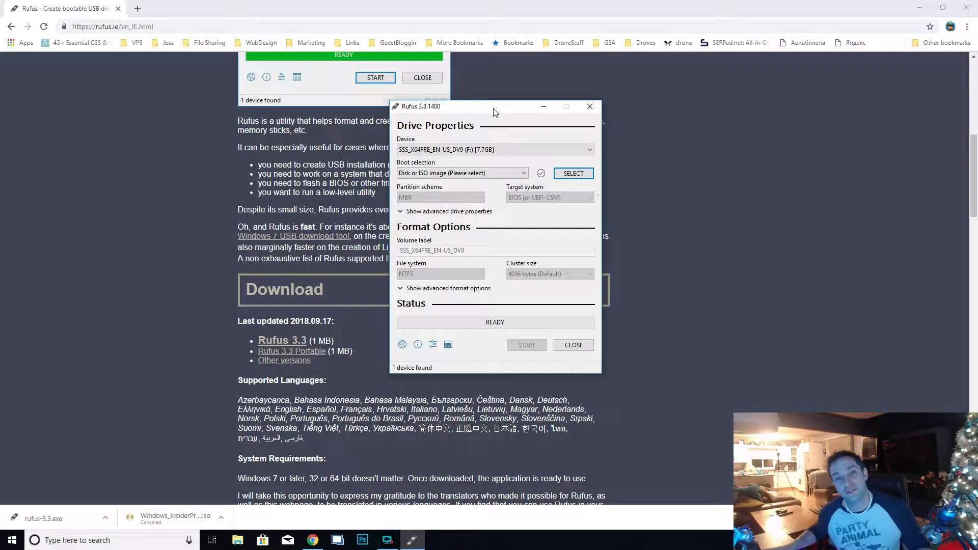